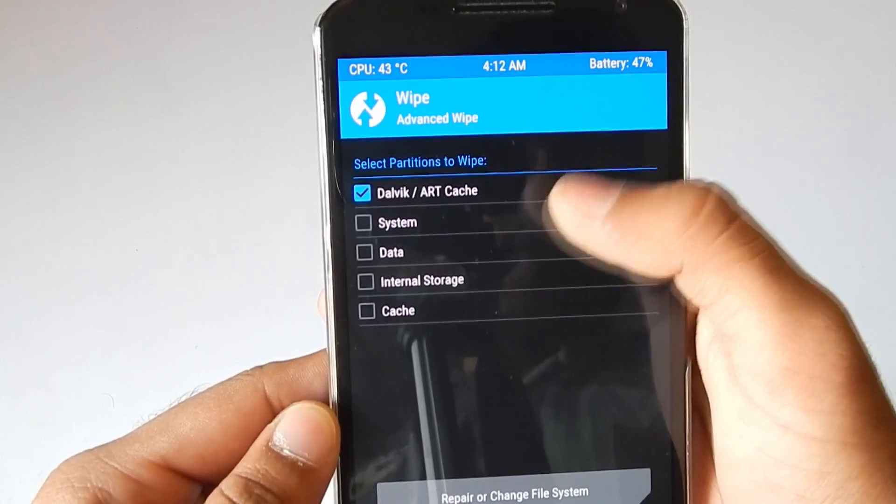
Wipe the System and Data partitions along with Dalvik / ART Cache
click(364, 222)
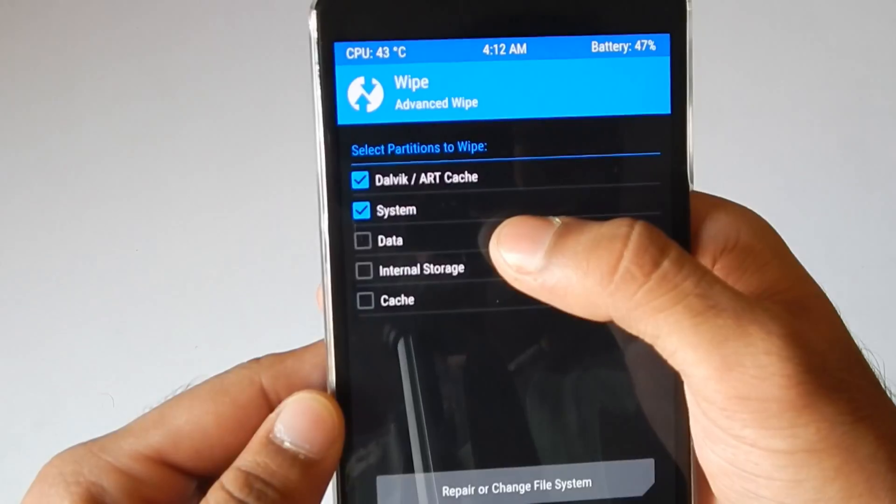
click(363, 240)
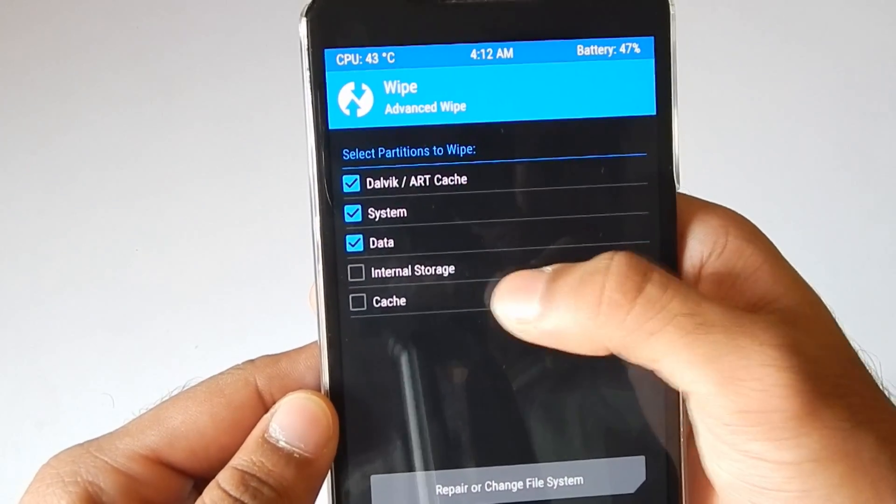
click(357, 301)
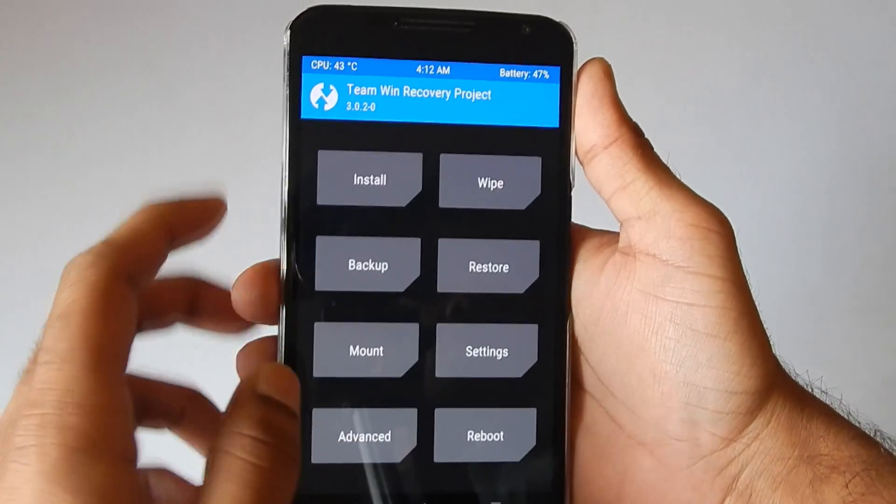
Browse /sdcard to list the Nitrogen OS and Open GApps zips
click(368, 180)
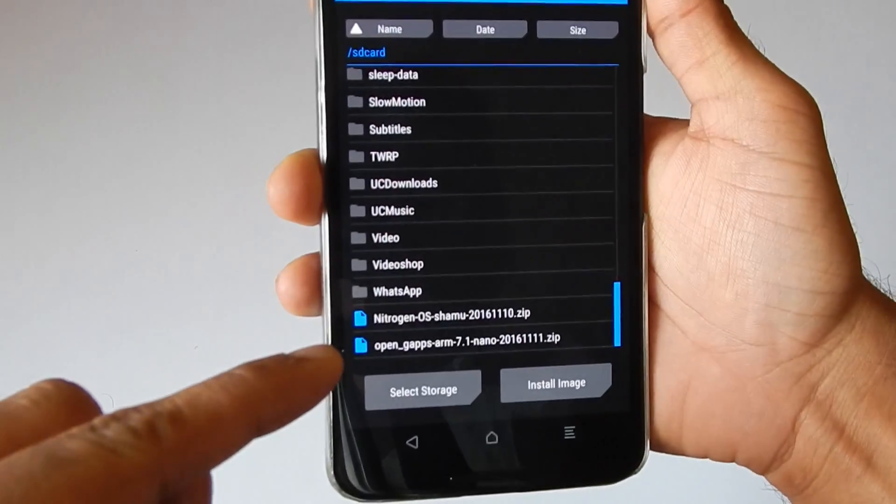
Flash the Nitrogen OS zip with Open GApps, then reboot the system
click(463, 337)
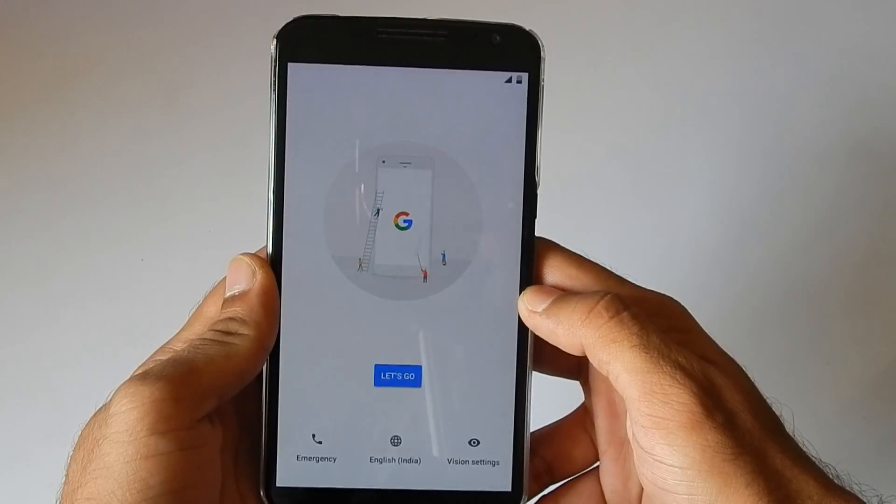
Finish the Nitrogen OS setup wizard from LET'S GO and launch Settings
click(397, 376)
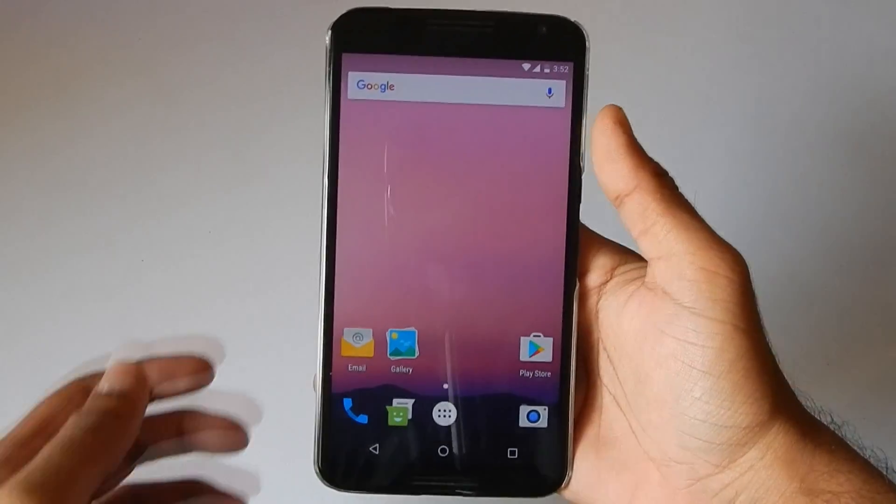
click(444, 414)
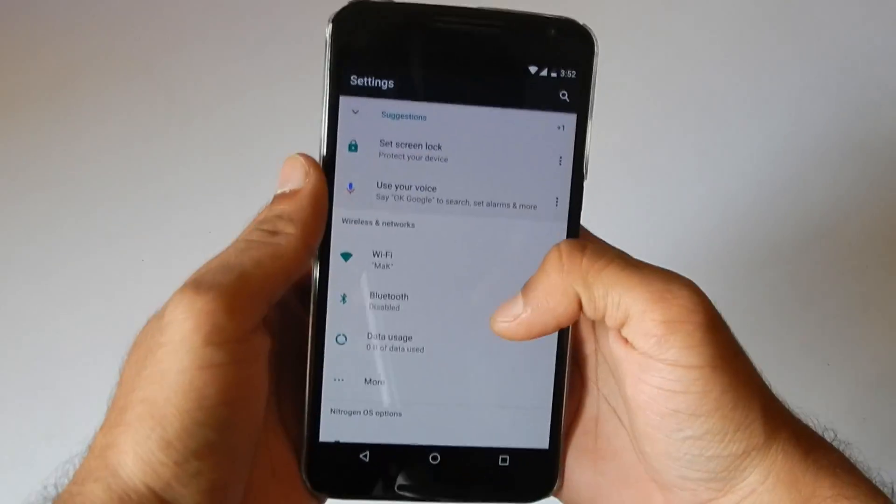
Scroll Settings to About phone confirming Android 7.1, then scroll back up
scroll(down, 3)
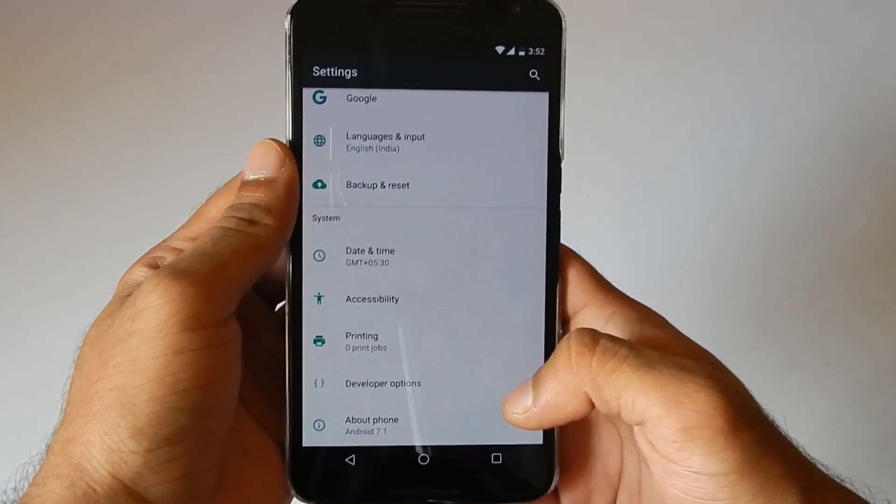
click(371, 425)
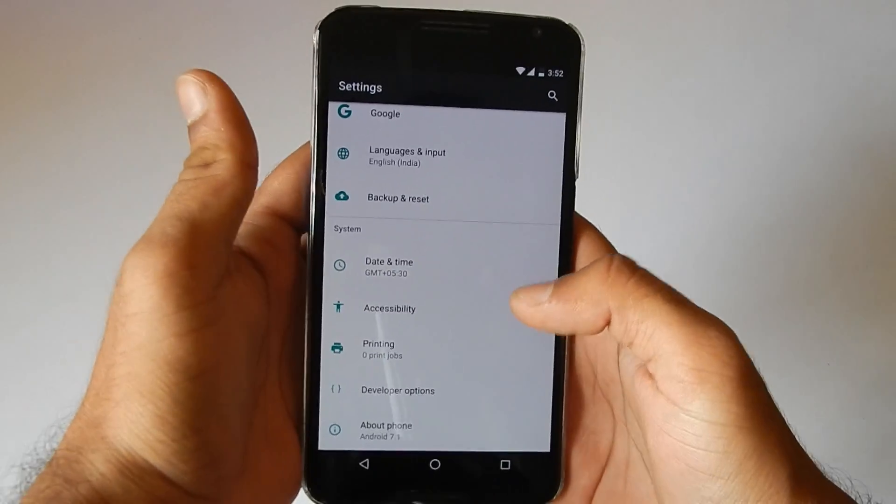
scroll(up, 3)
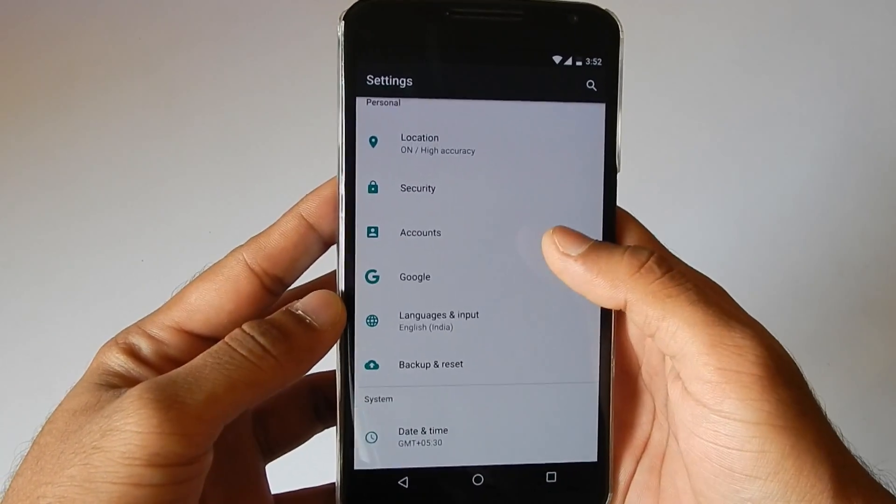